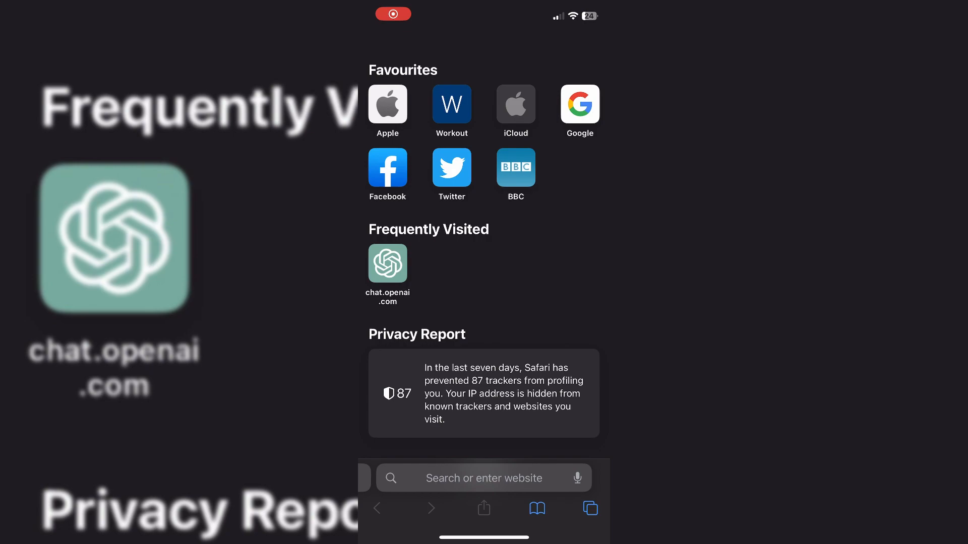
Search Google in Safari for the toddler's exorcism case.
click(484, 478)
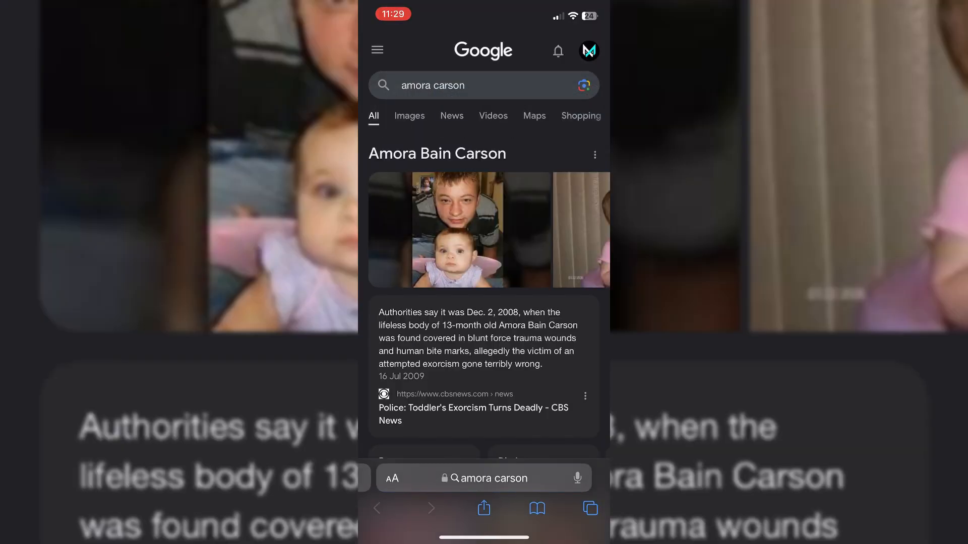
click(473, 408)
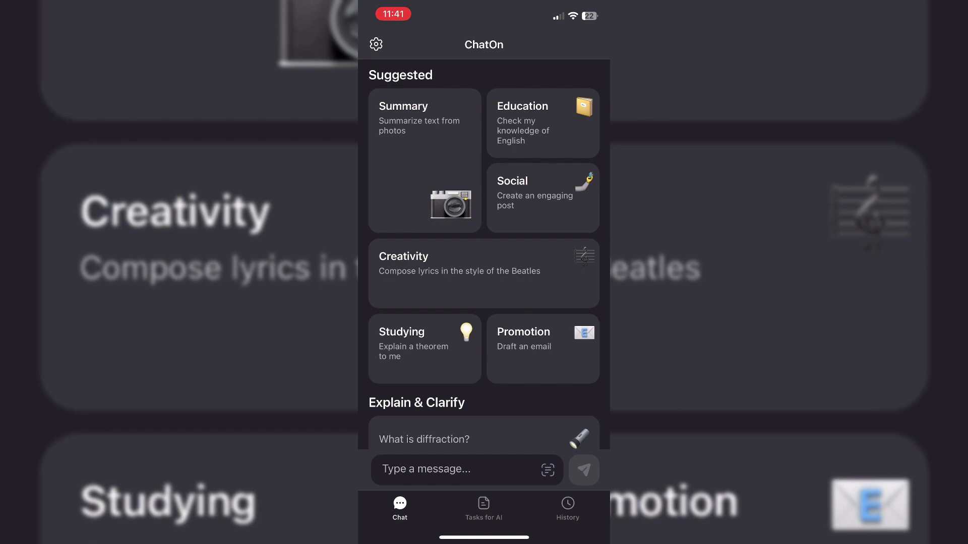
Send ChatOn a prompt to write the story in first person as the toddler.
text(Write a first person s)
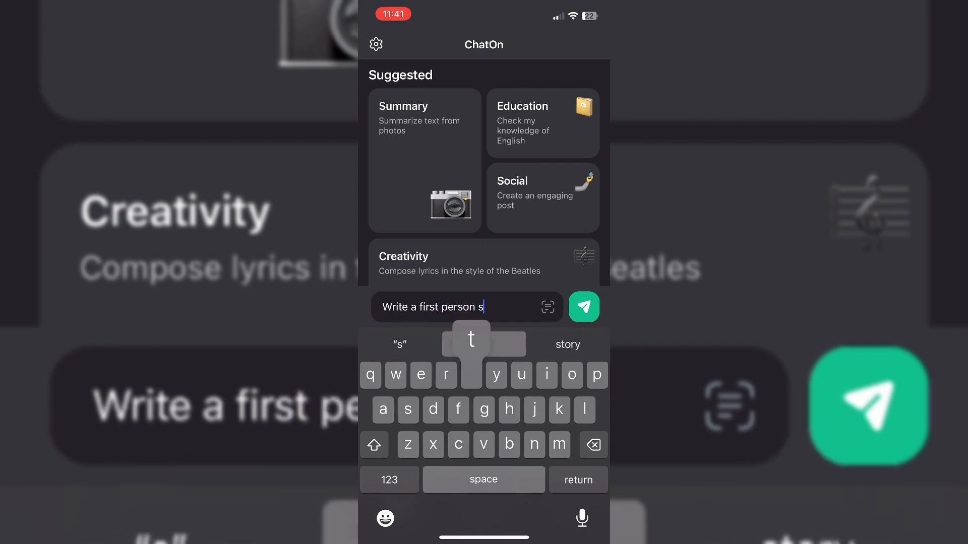
text(tory g)
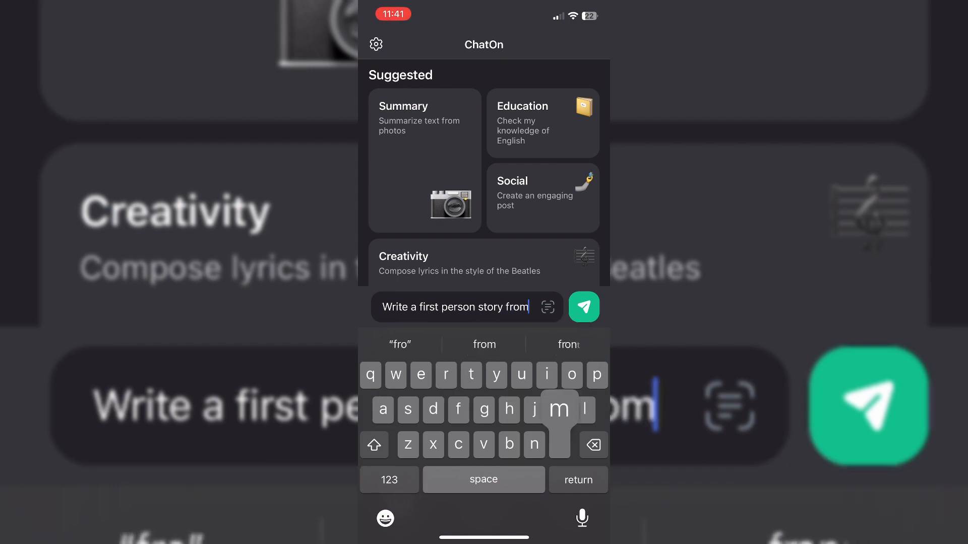
text(a)
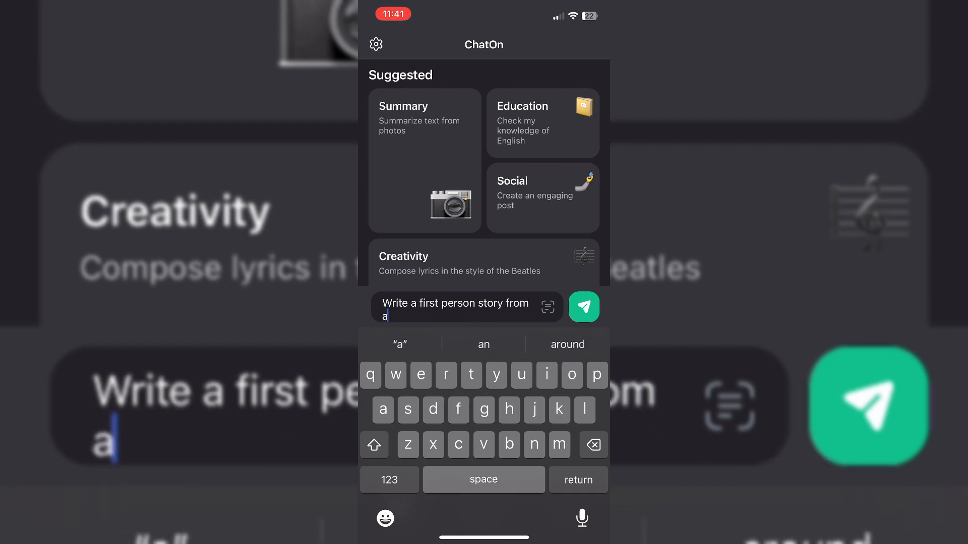
text(the toddler perspective on)
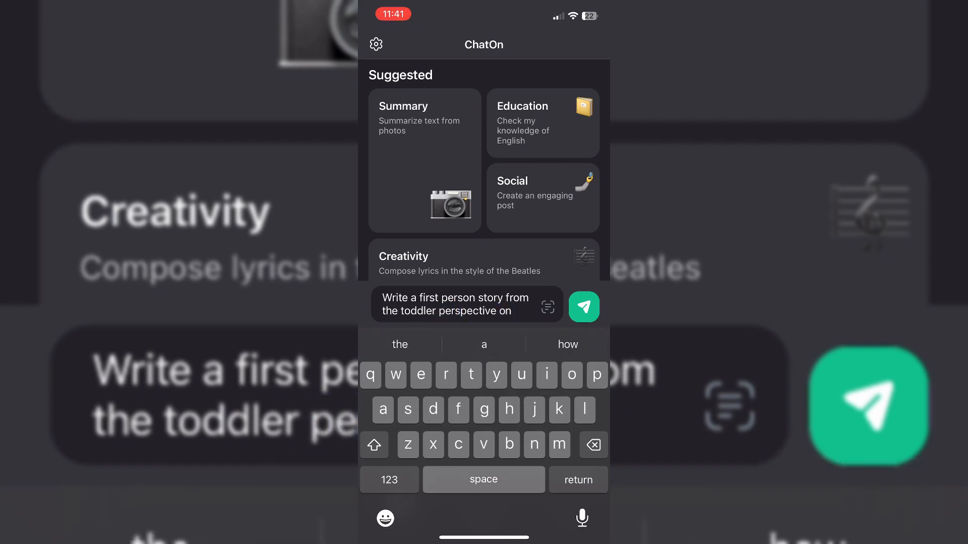
click(583, 307)
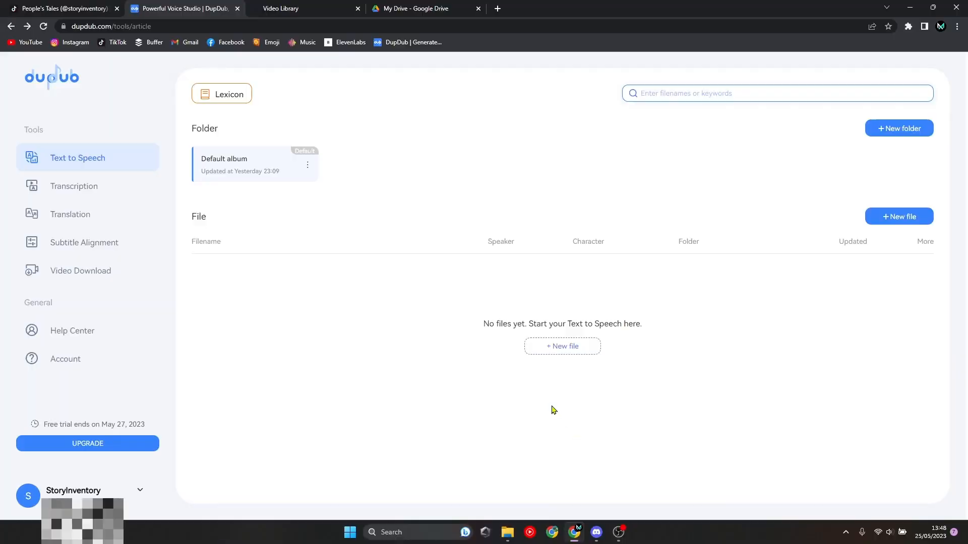
mouse_move(323, 367)
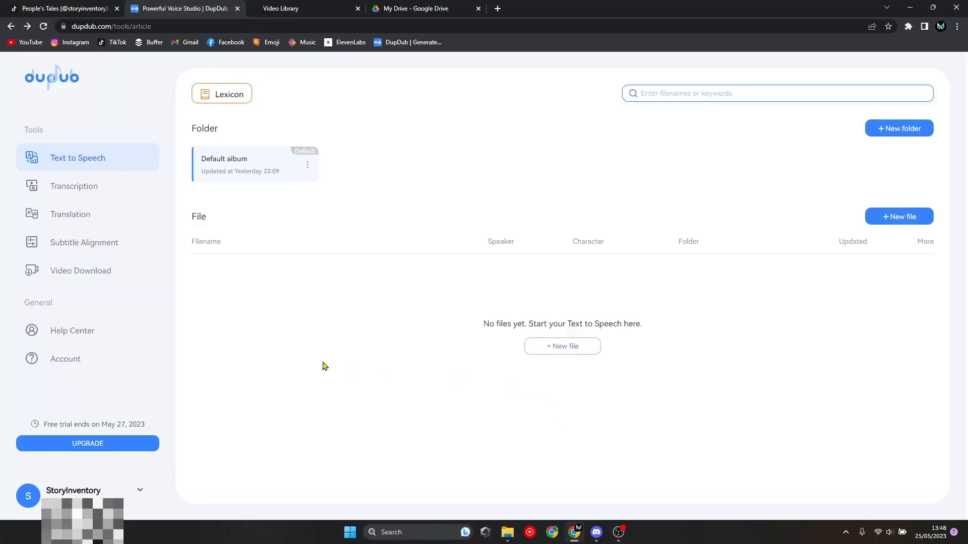
mouse_move(562, 237)
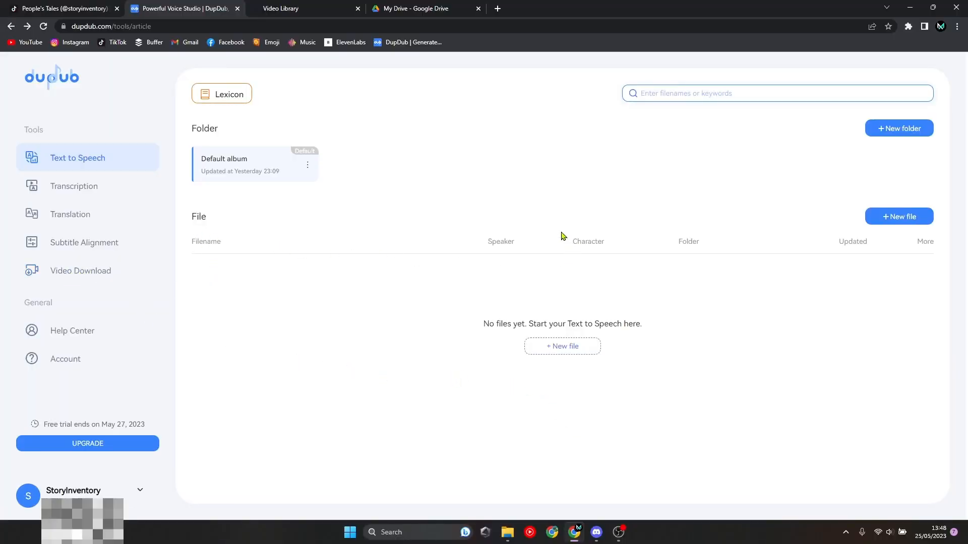
mouse_move(214, 381)
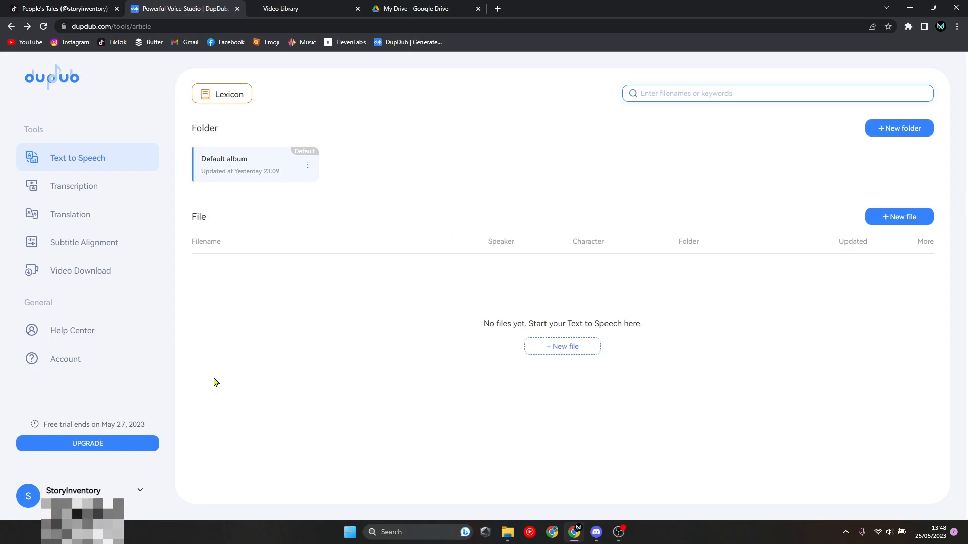
mouse_move(66, 495)
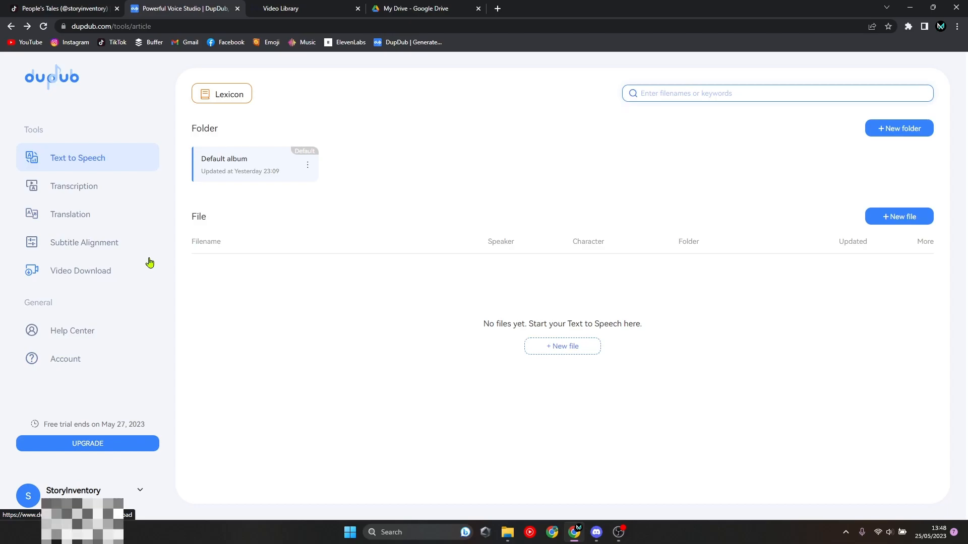
mouse_move(910, 220)
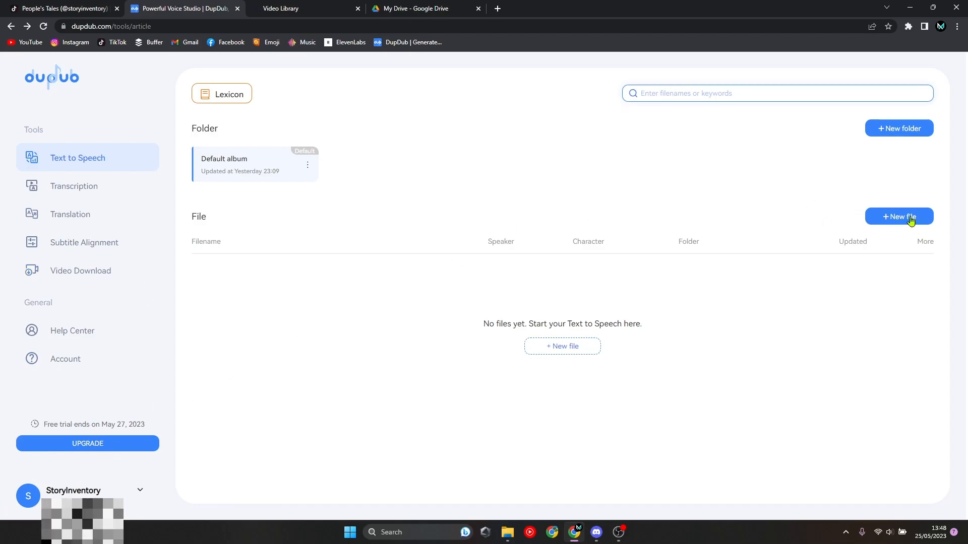
Create a new blank file on DupDub's Text to Speech page.
click(899, 216)
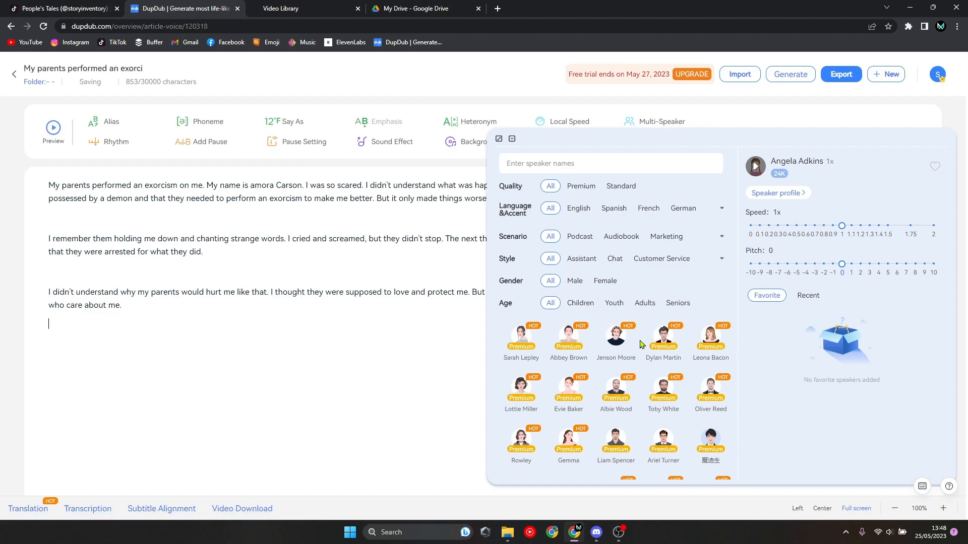
Choose male voice Jenson Moore, raise pitch to 3, preview, and apply the Sad style.
scroll(down, 3)
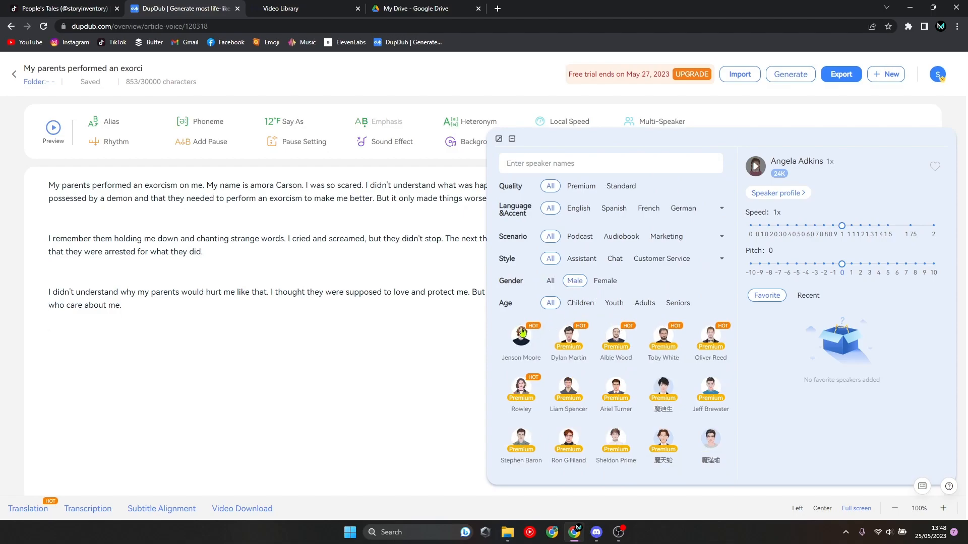
click(521, 336)
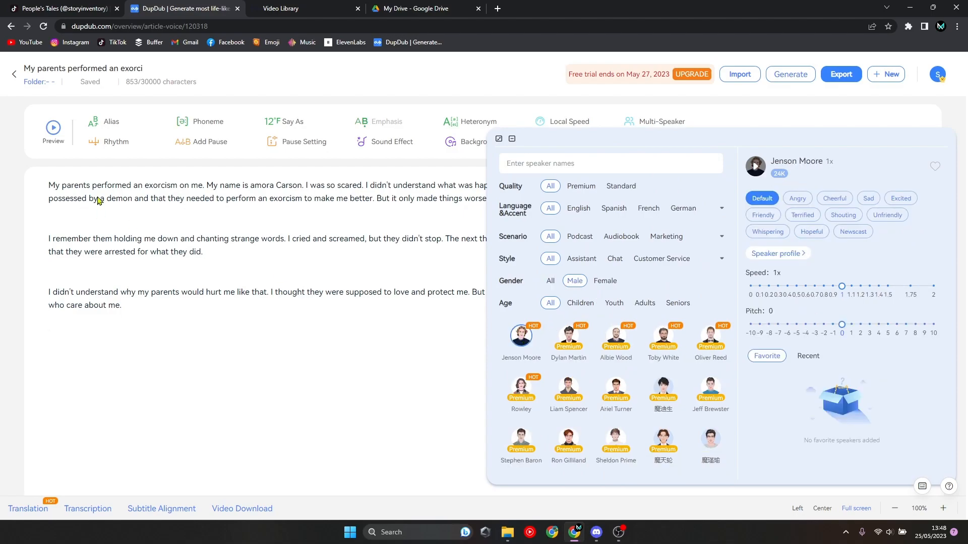
click(53, 127)
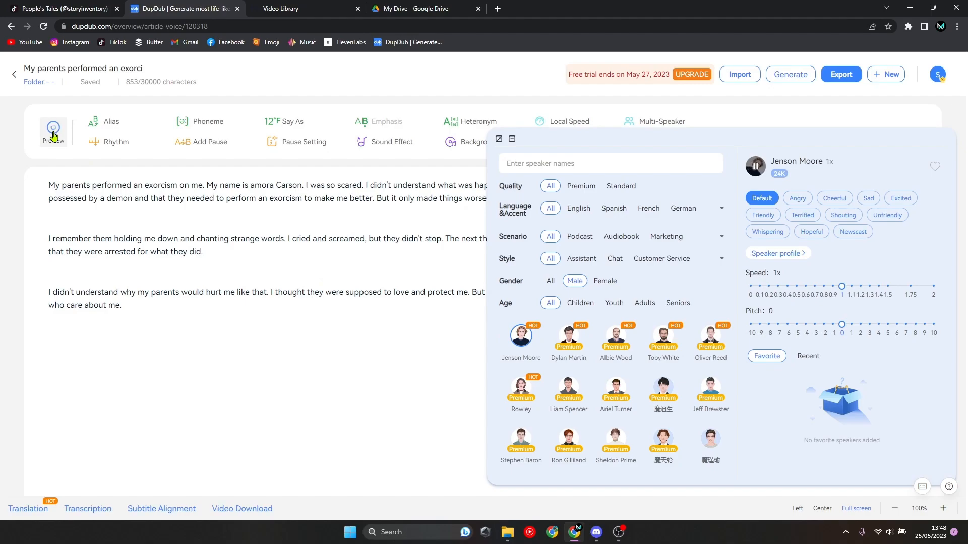
click(53, 127)
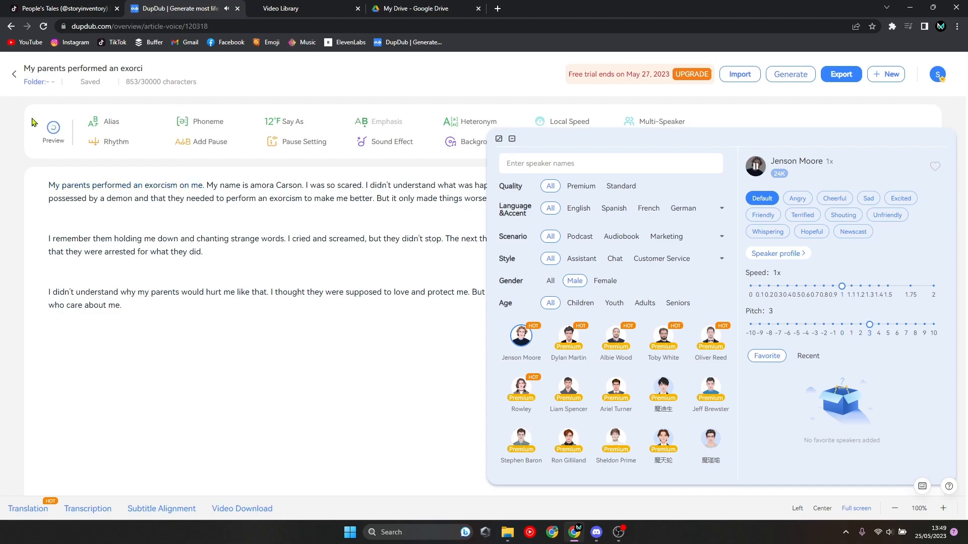
click(53, 127)
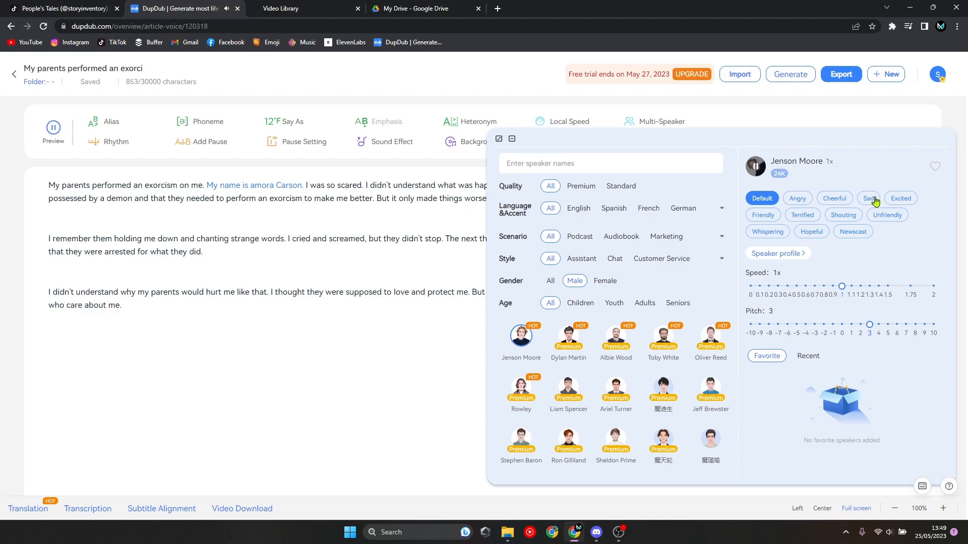
click(868, 198)
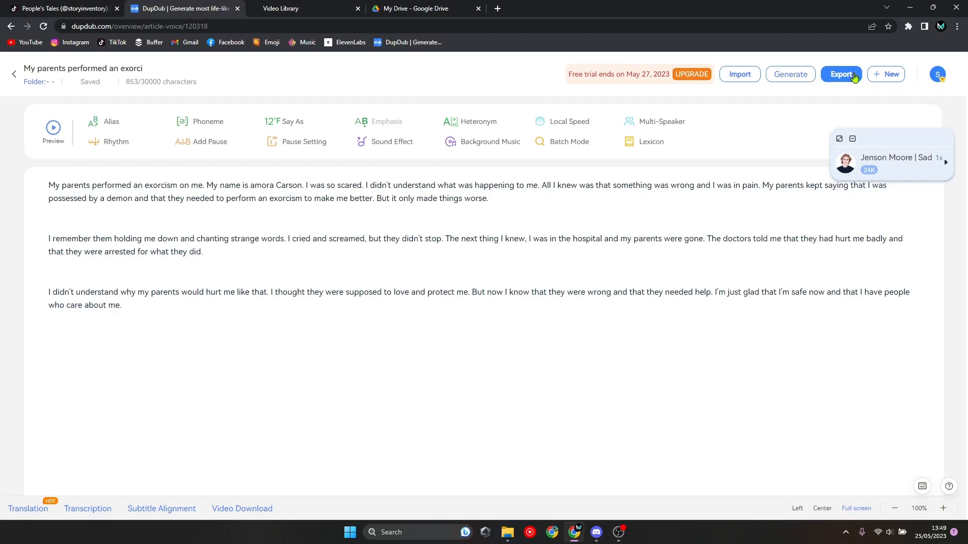
Export the narration in MP3 audio format.
click(841, 74)
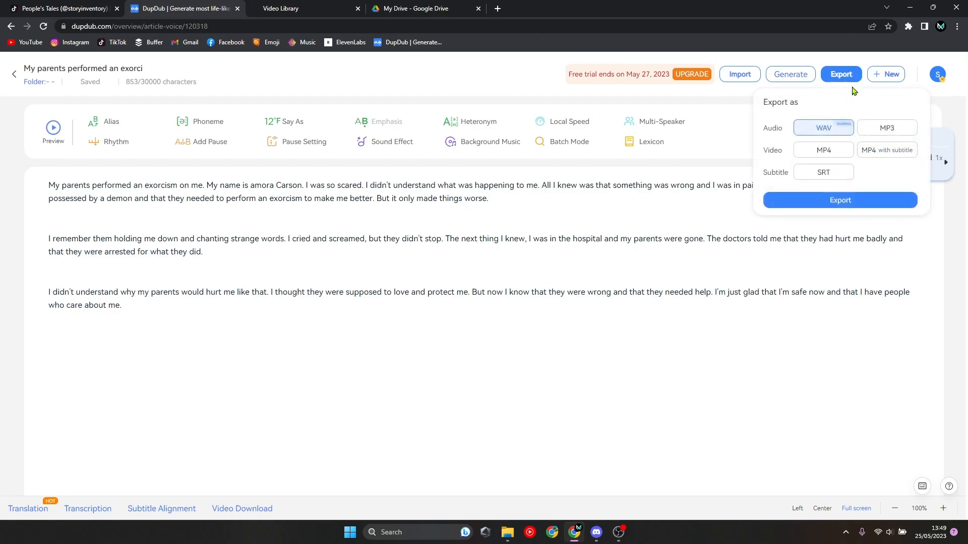
click(886, 127)
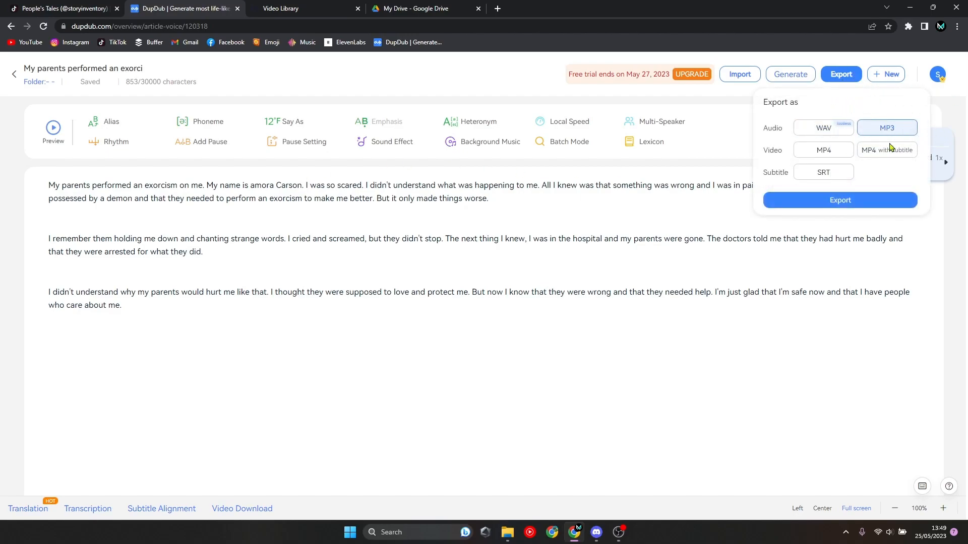
click(840, 200)
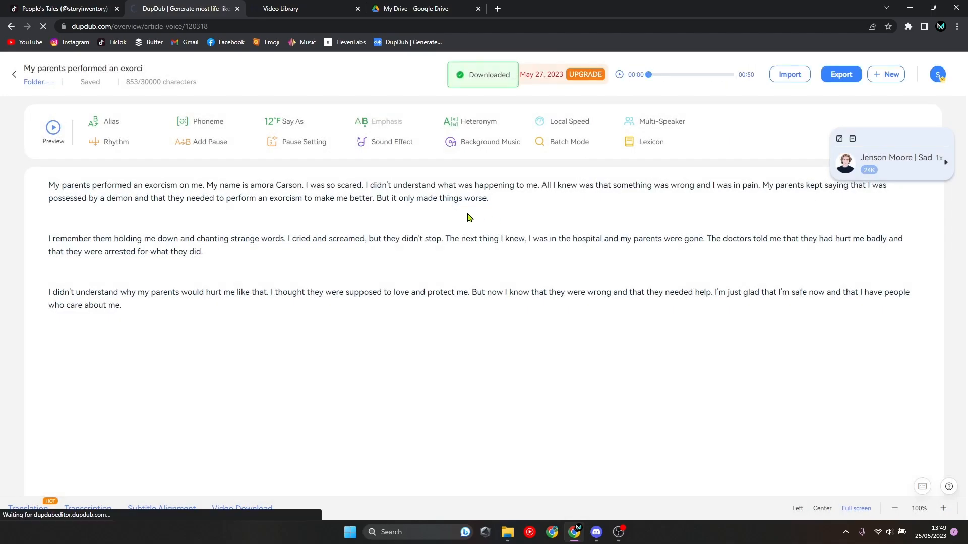
click(596, 533)
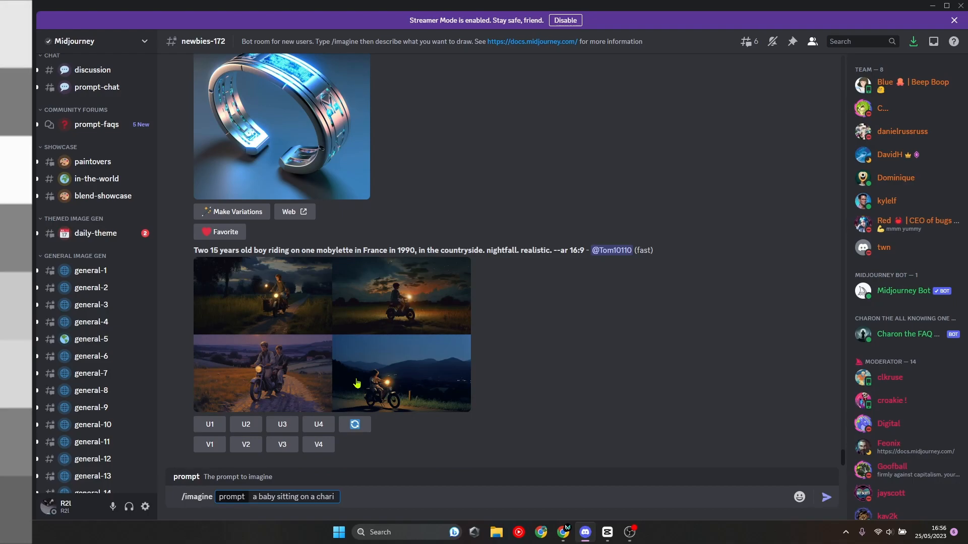
Type the Midjourney /imagine prompt: 3-year-old on a chair, dirty clothes, candles nearby.
text(, dirty cloths, candles)
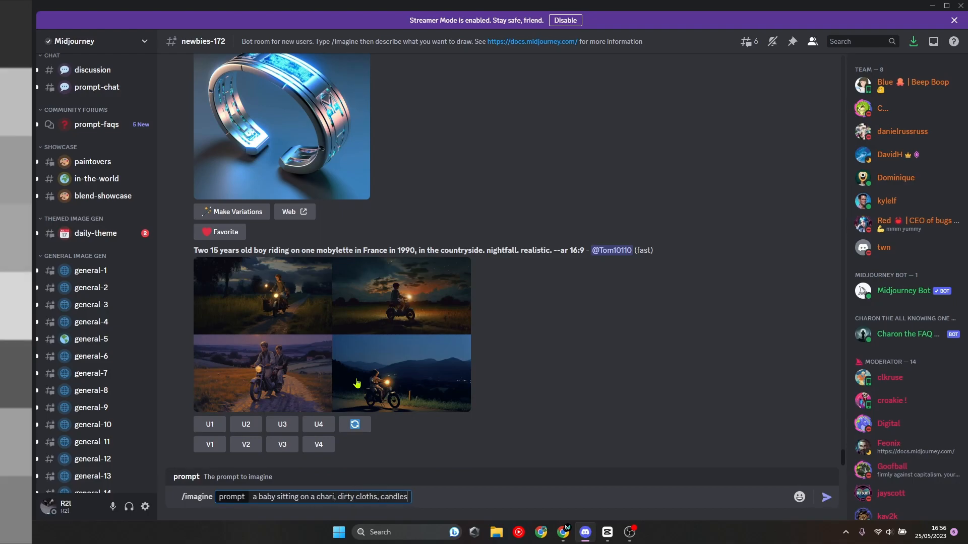
text(near him, 3 year old, looking at the camera, full)
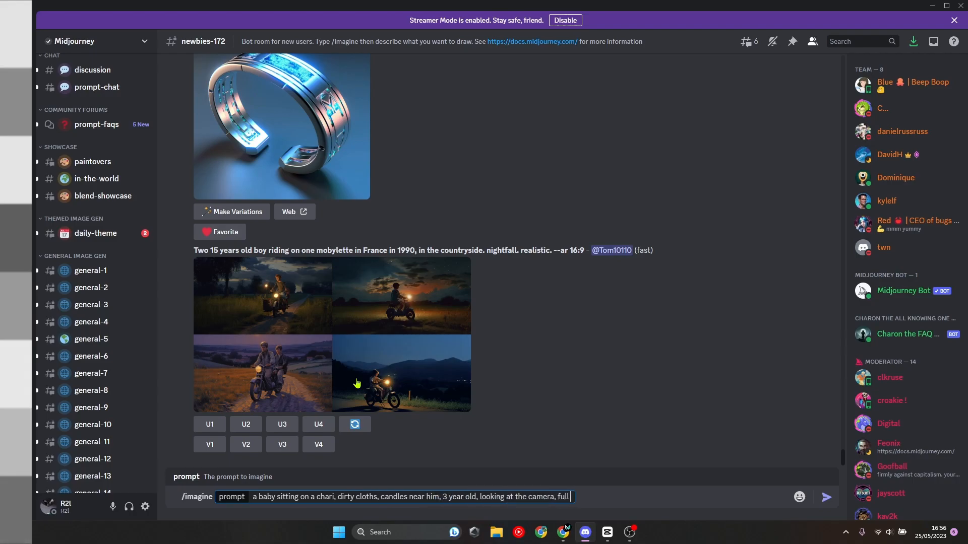
text(body is shown, -- q)
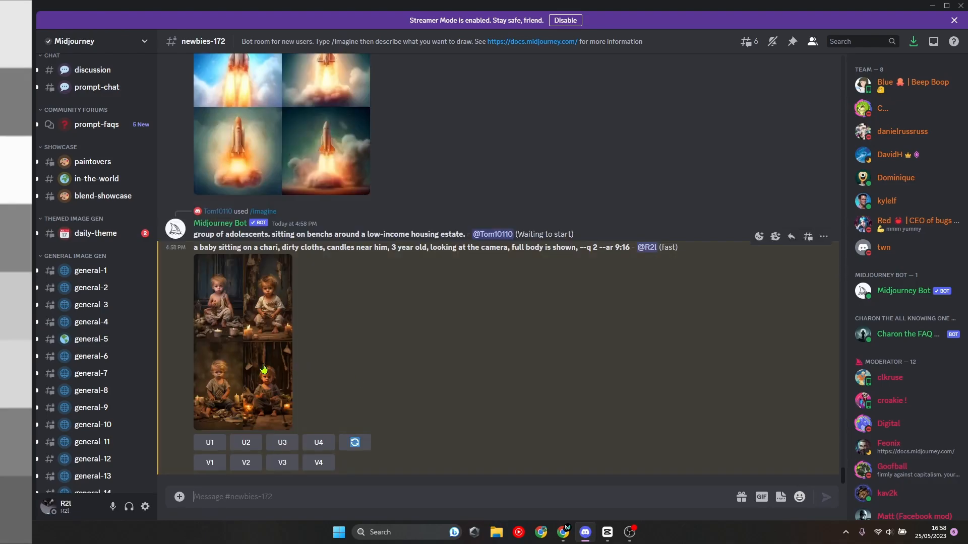
click(265, 369)
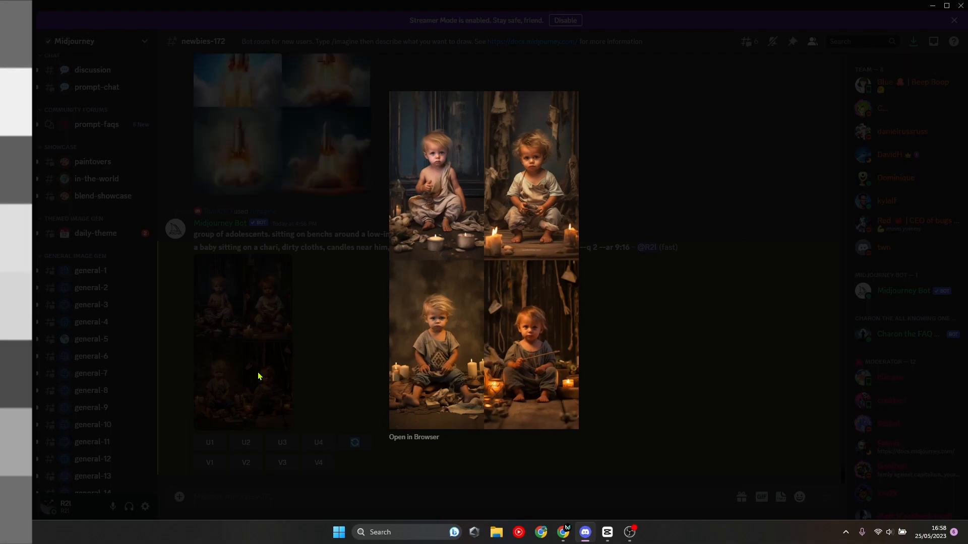
mouse_move(517, 330)
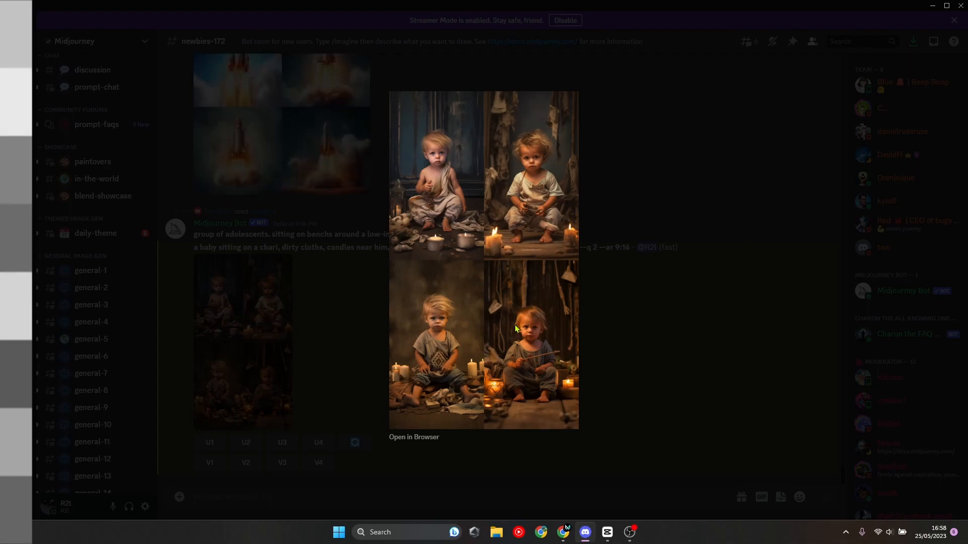
mouse_move(479, 361)
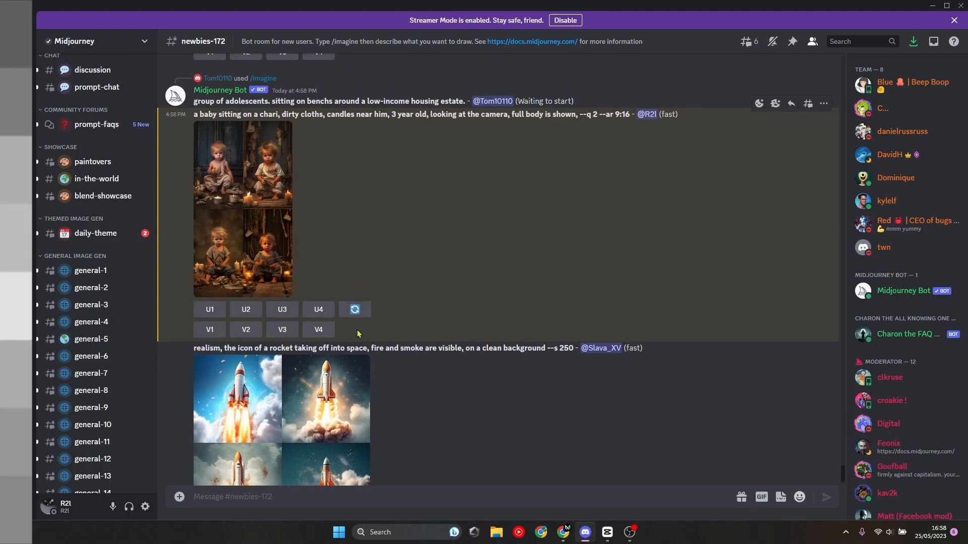
click(318, 309)
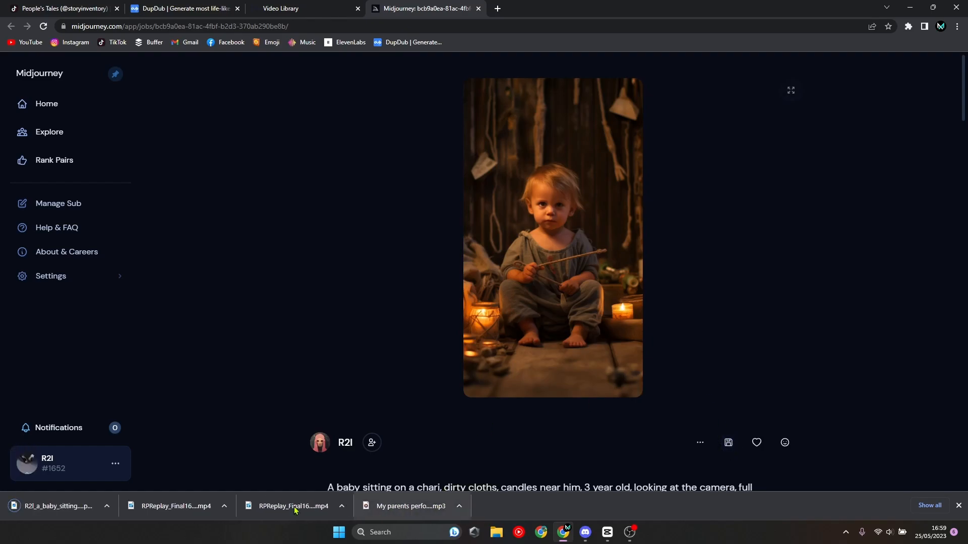
Switch to the D-ID Studio Video Library tab.
click(287, 8)
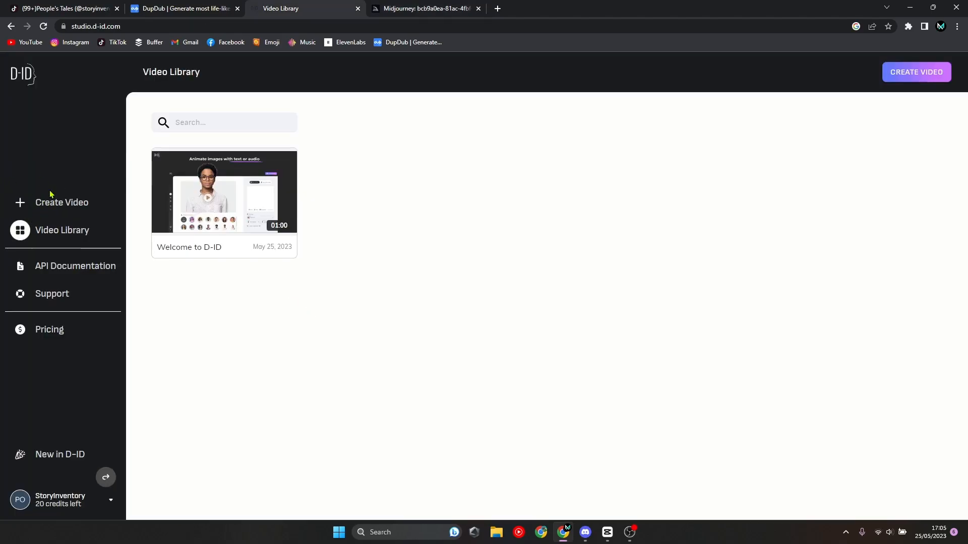
mouse_move(67, 190)
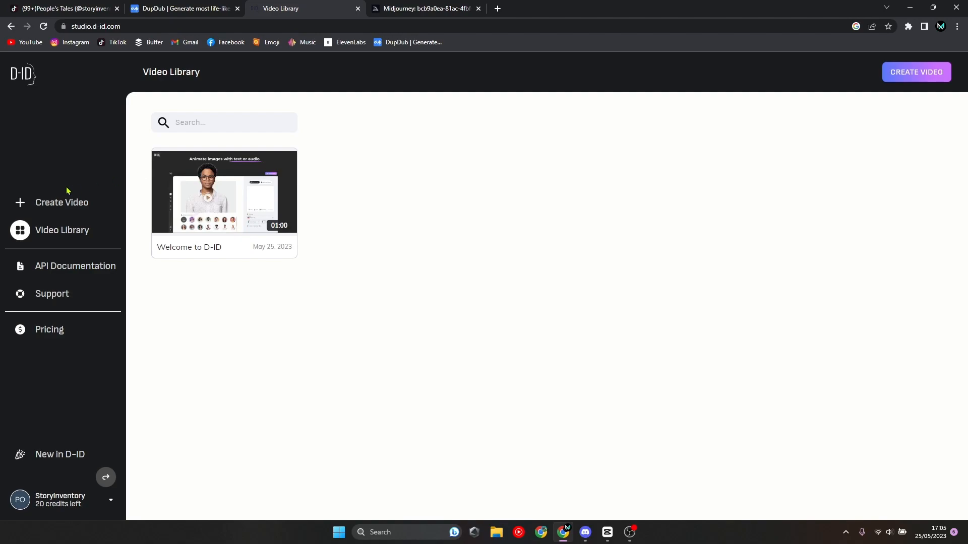
mouse_move(16, 88)
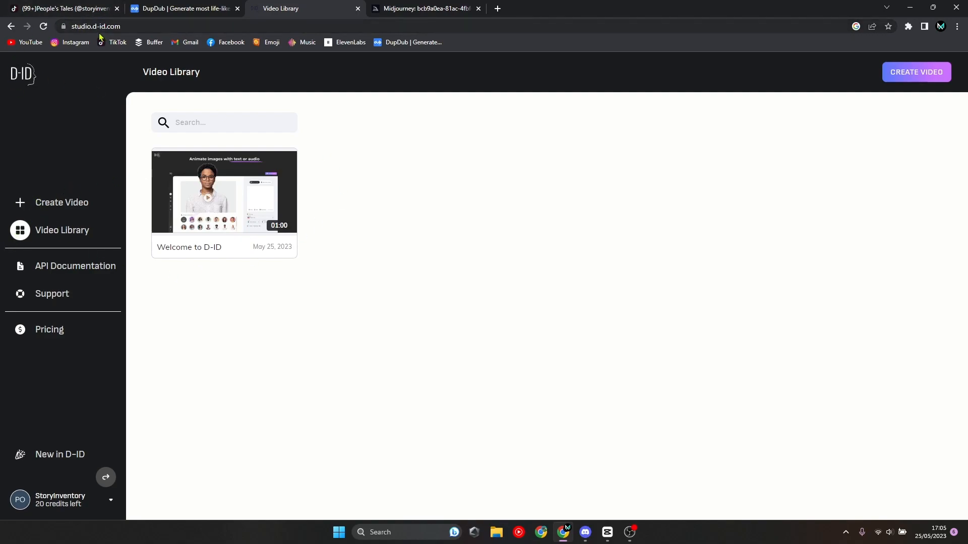
mouse_move(76, 259)
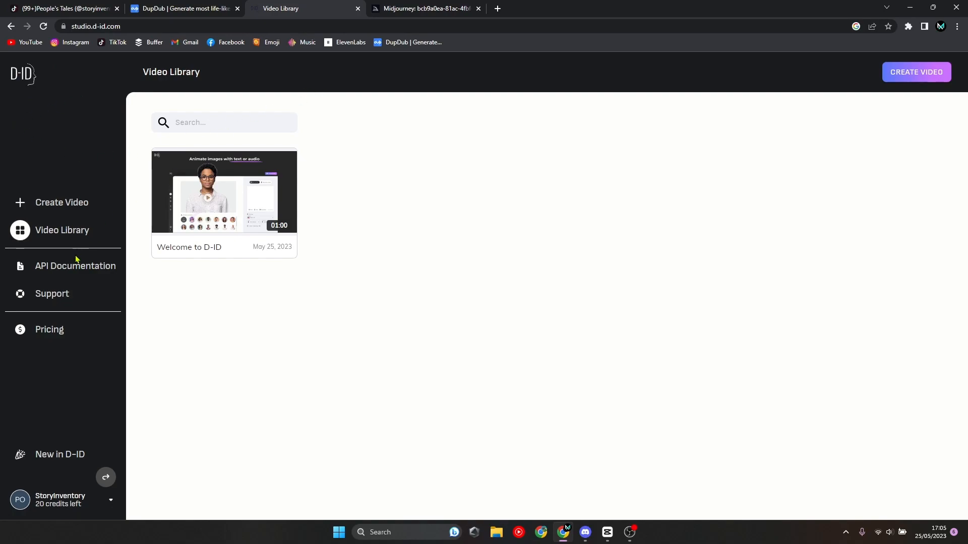
mouse_move(89, 501)
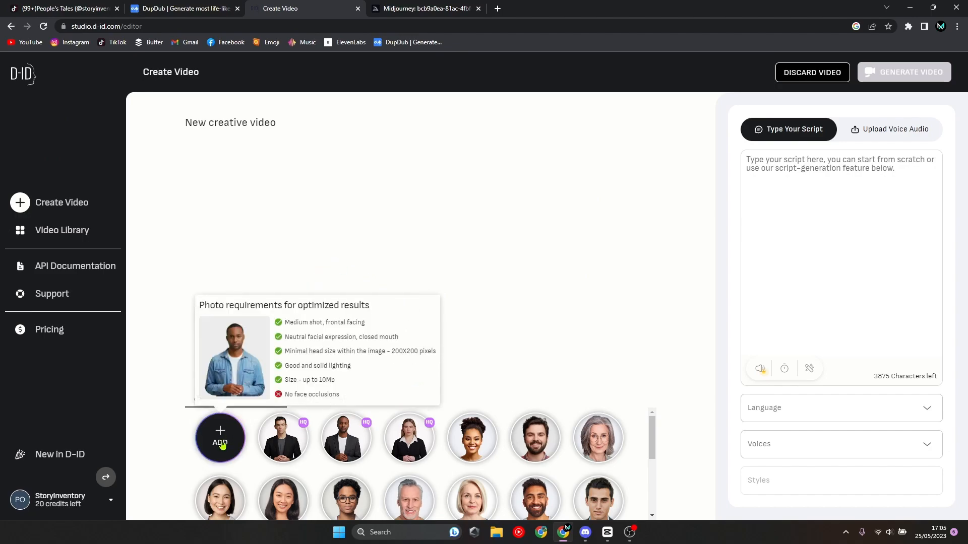
Upload the downloaded baby portrait as the presenter.
click(220, 437)
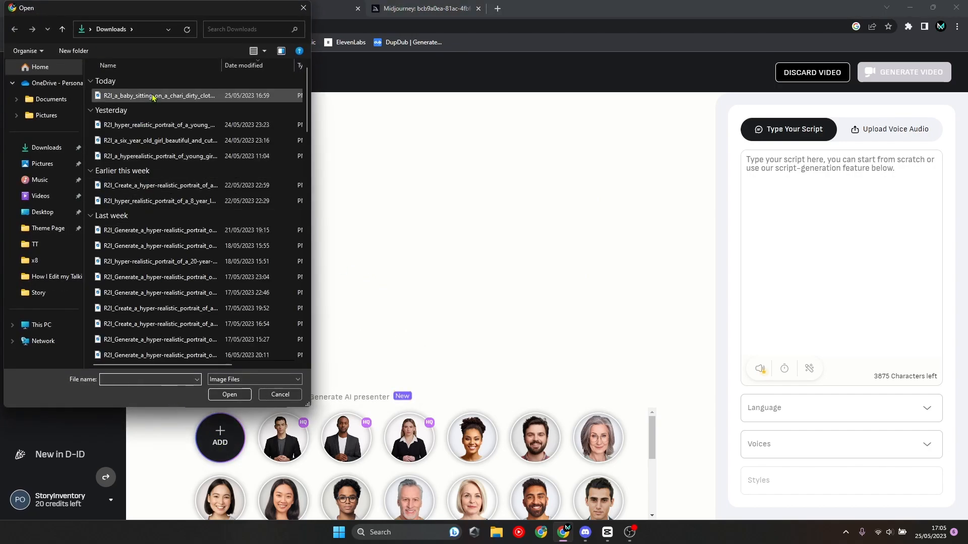
click(280, 394)
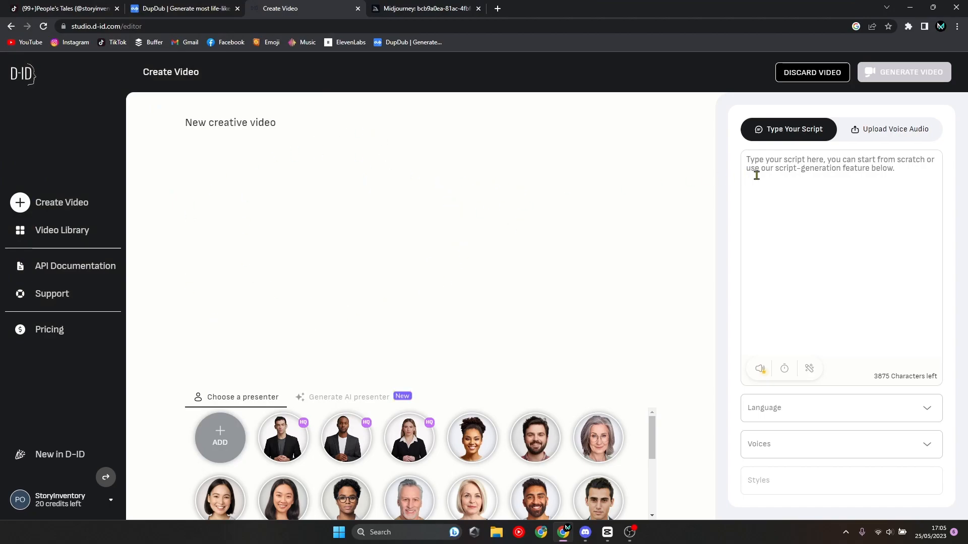
mouse_move(586, 231)
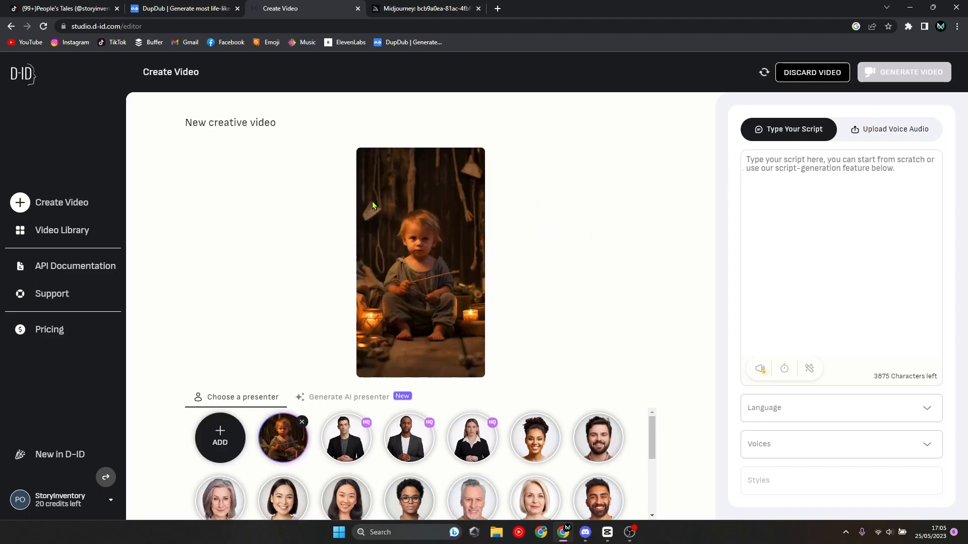
mouse_move(867, 137)
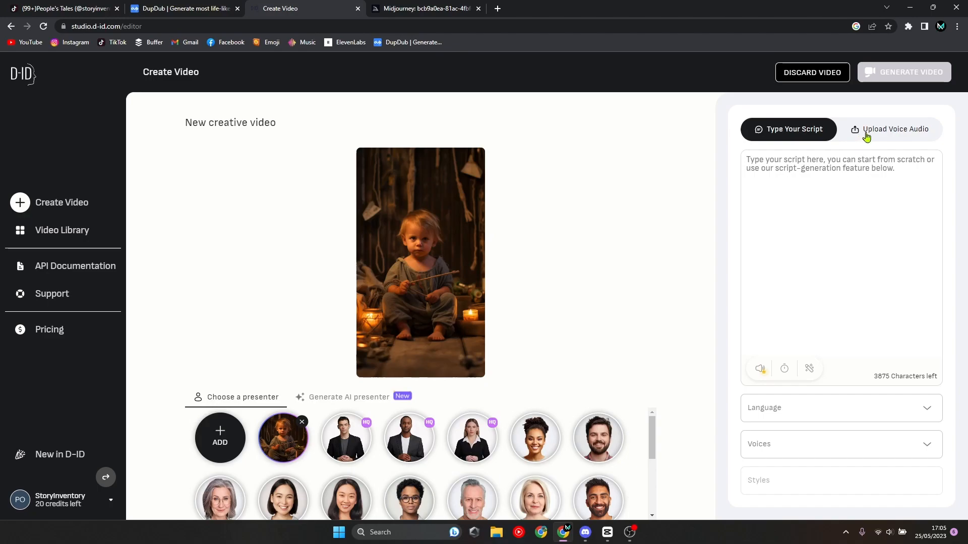
Upload the 50-second voice recording as the video's voice audio.
click(895, 129)
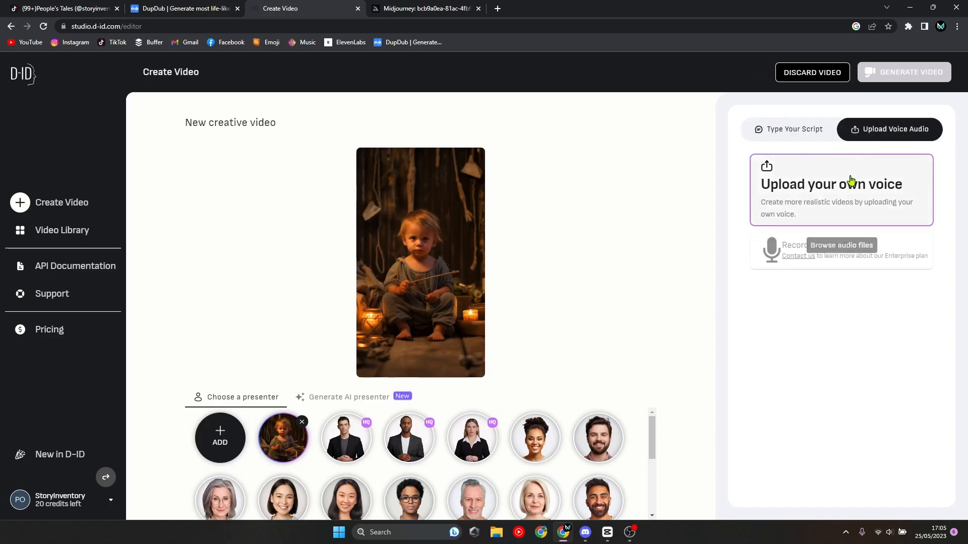
click(841, 245)
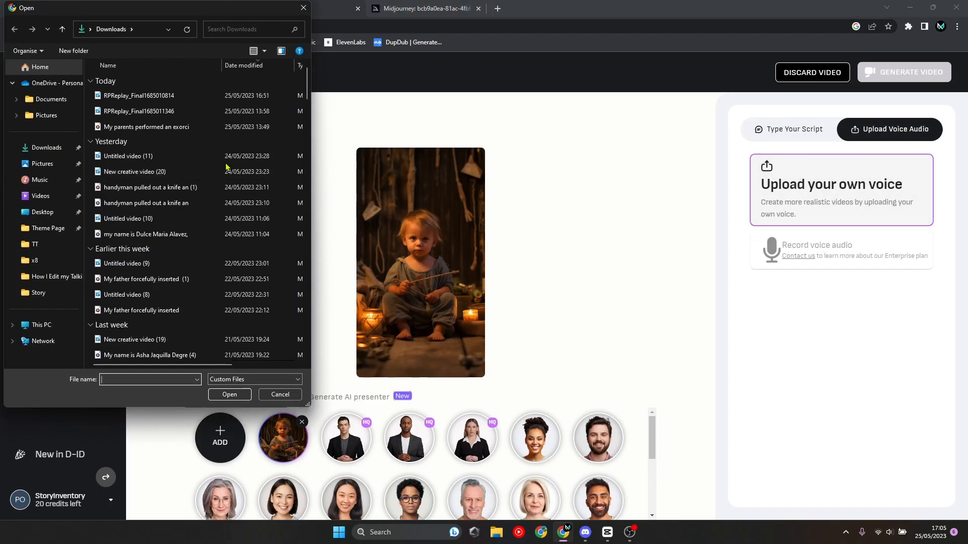
click(139, 111)
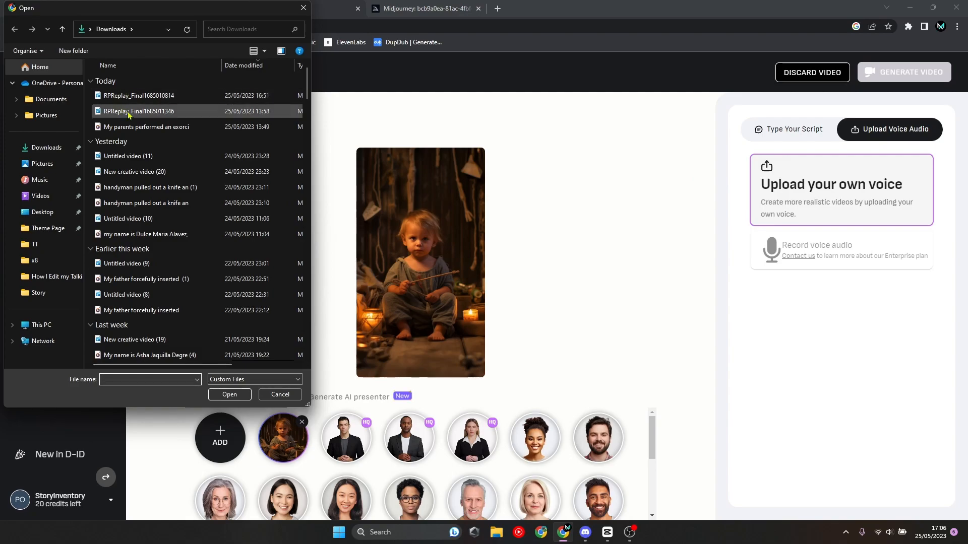
click(145, 127)
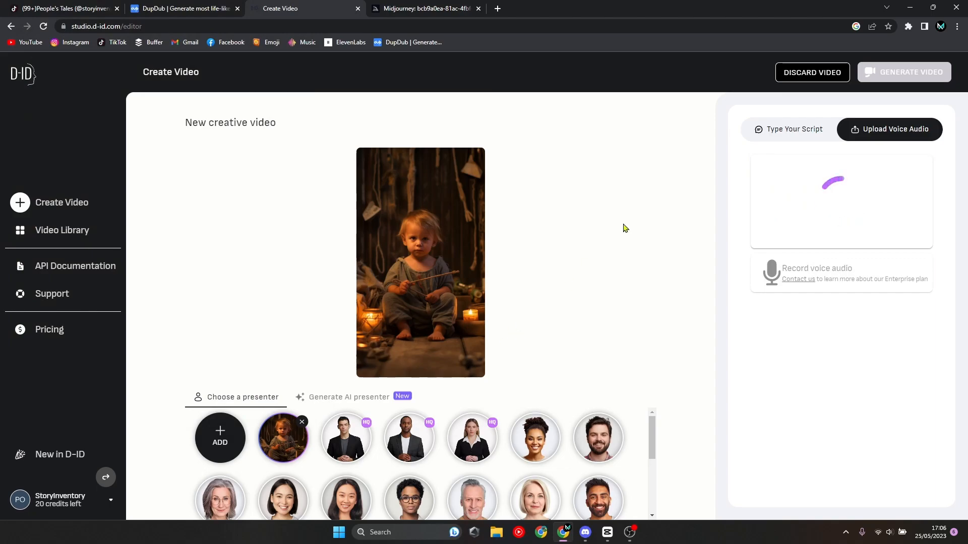
mouse_move(661, 177)
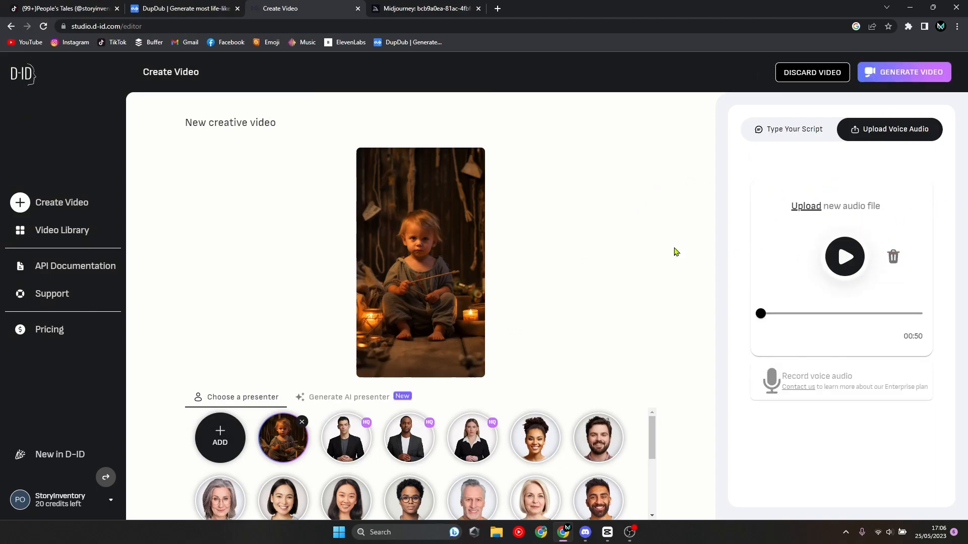
Generate the video, confirm spending credits, and open the 49-second clip in the library.
click(911, 72)
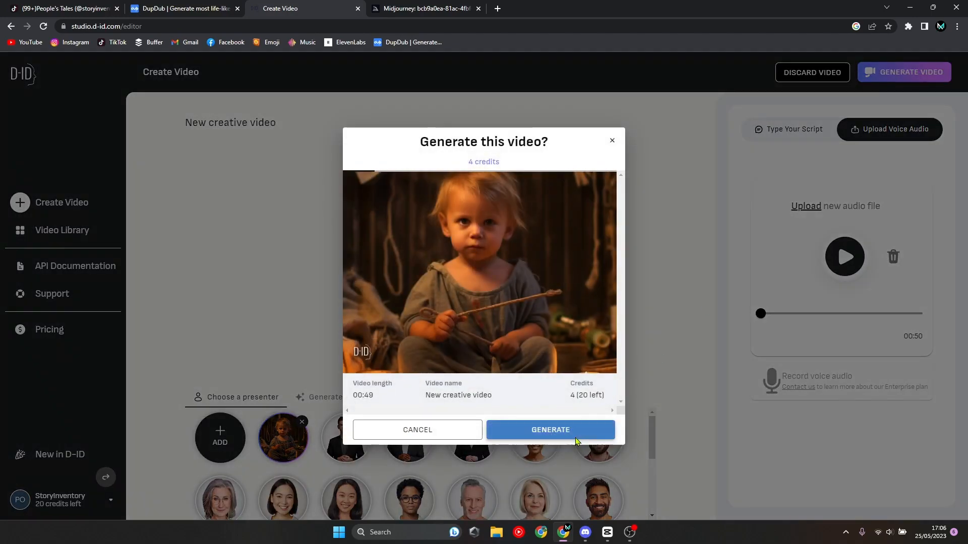
click(550, 429)
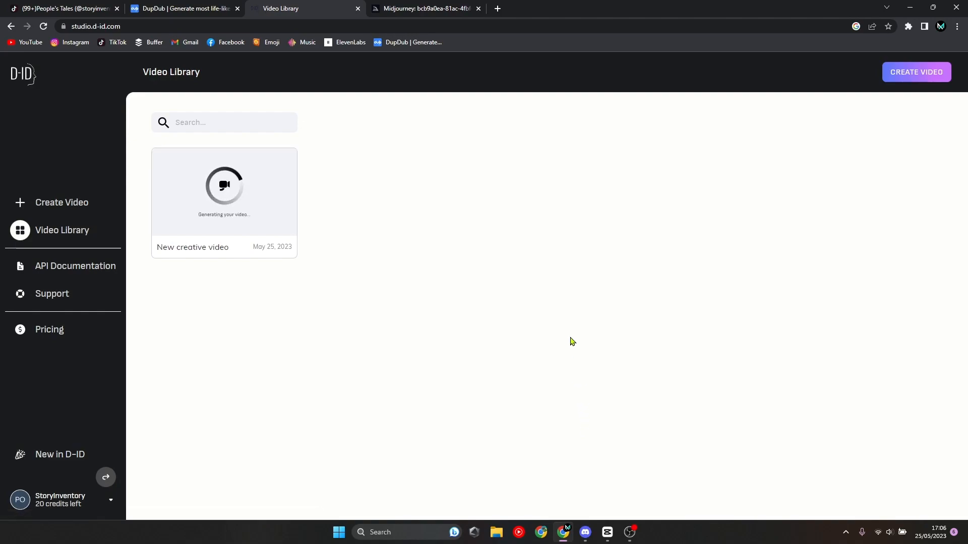
mouse_move(320, 201)
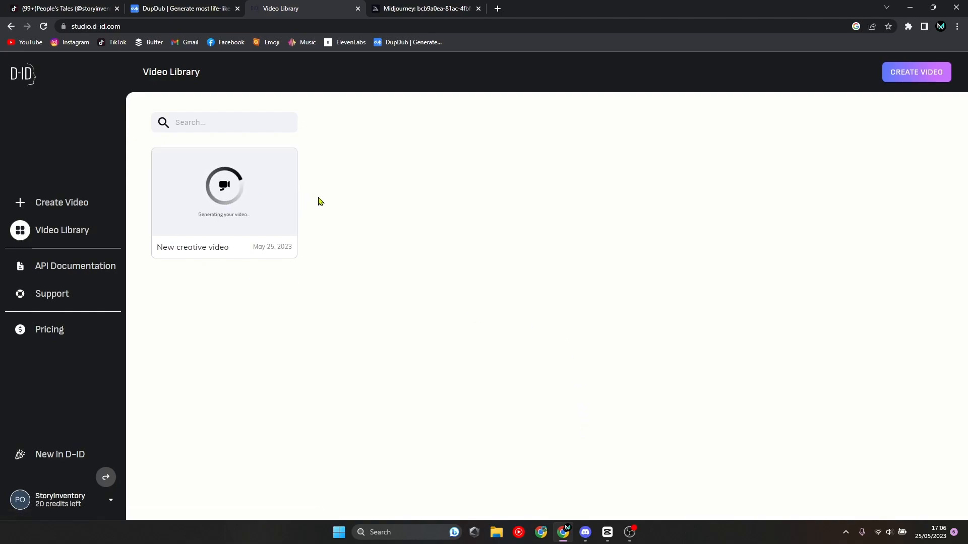
mouse_move(326, 200)
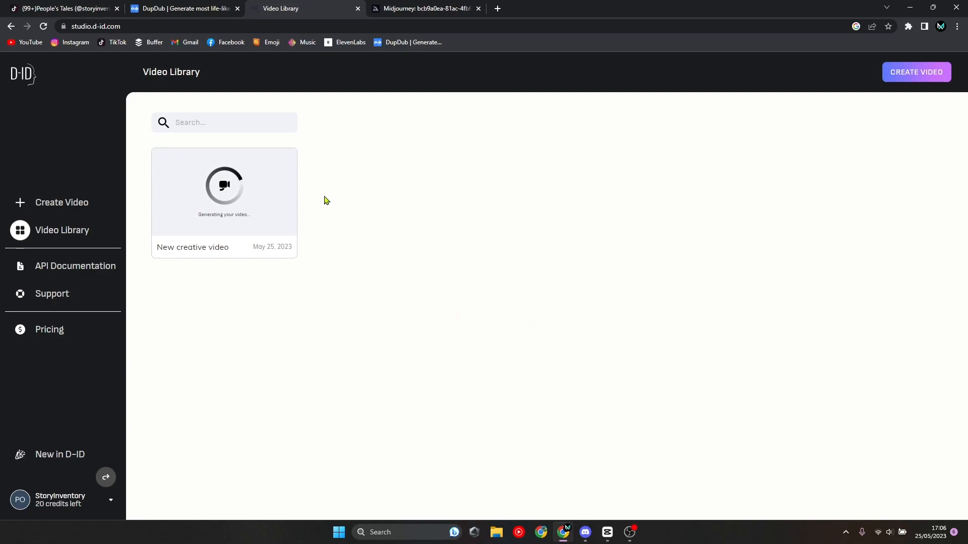
mouse_move(329, 195)
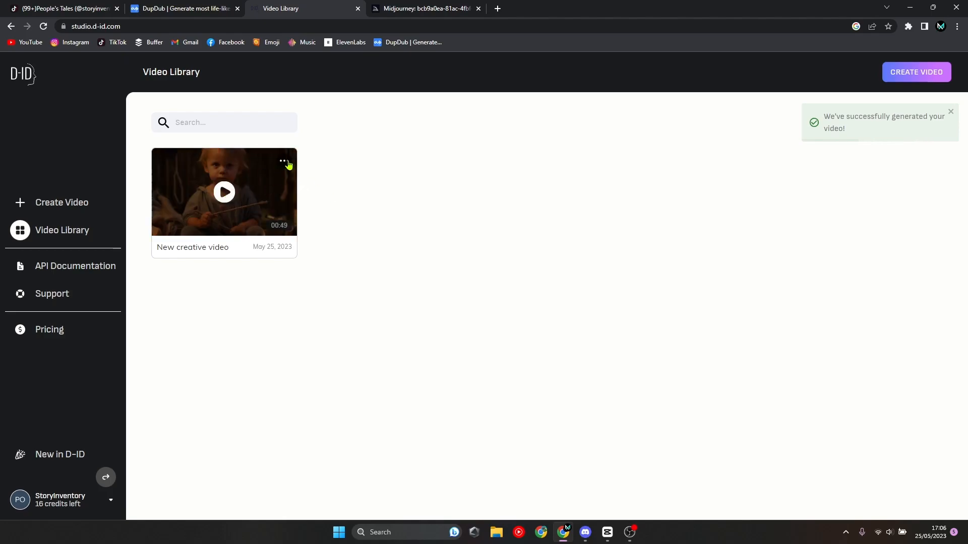
click(224, 192)
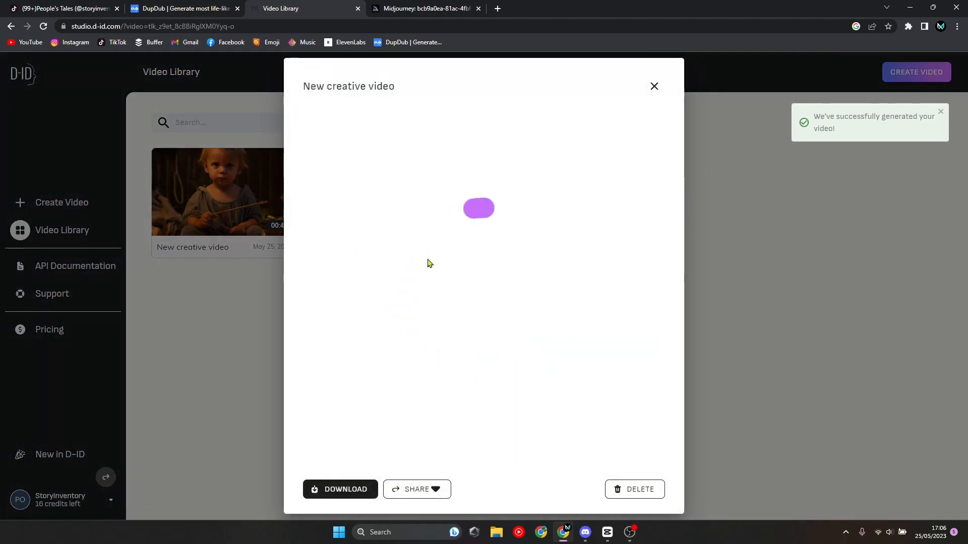